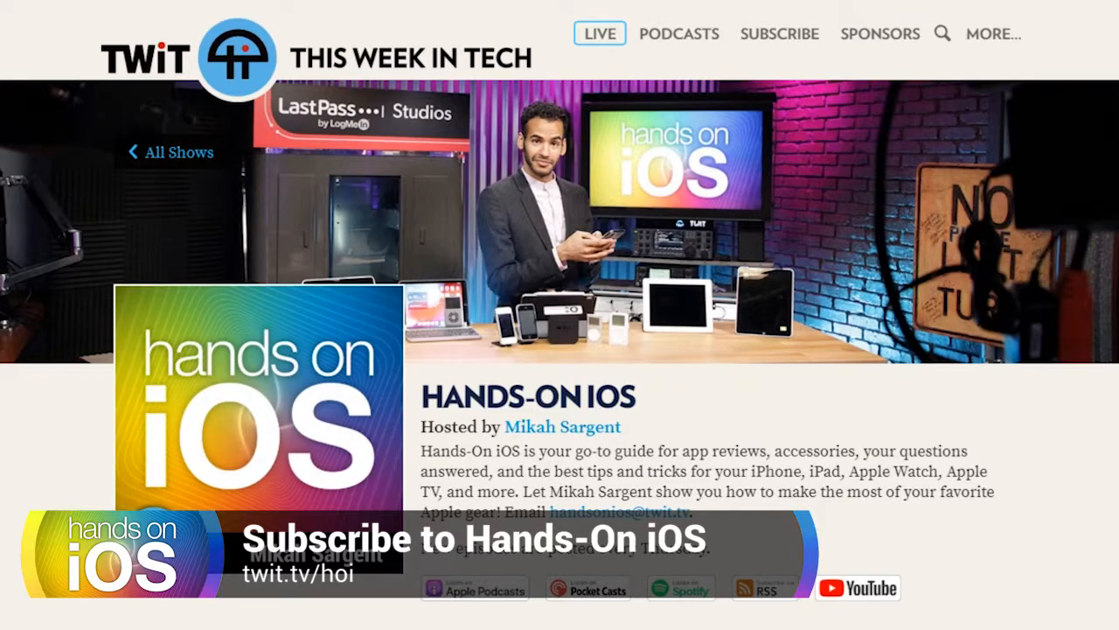
{"action": "scroll", "scroll_direction": "down", "scroll_amount": 3}
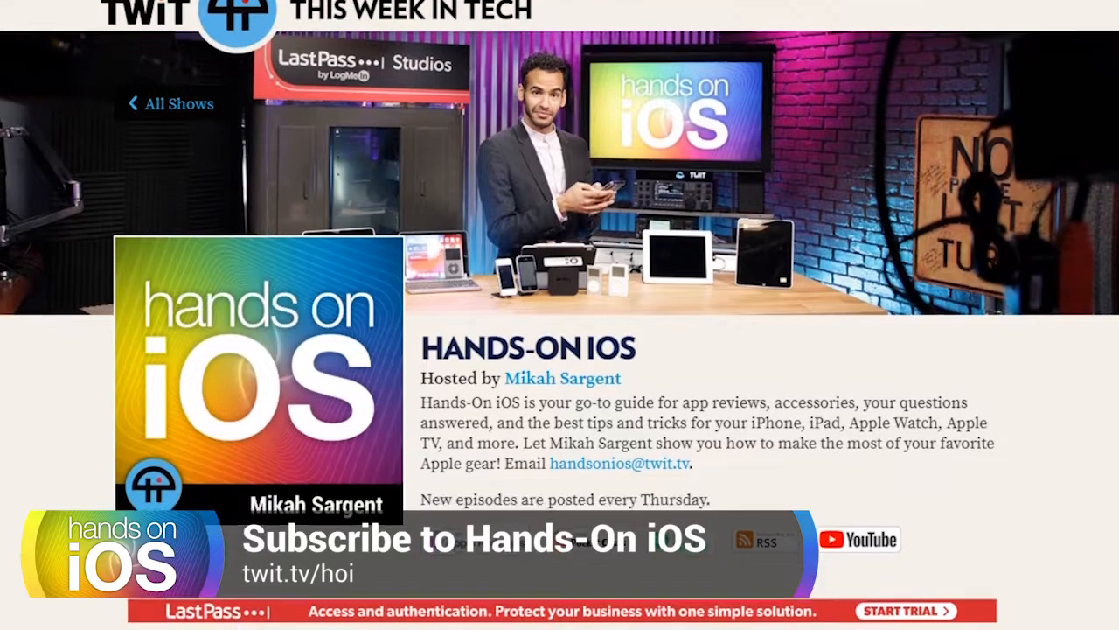